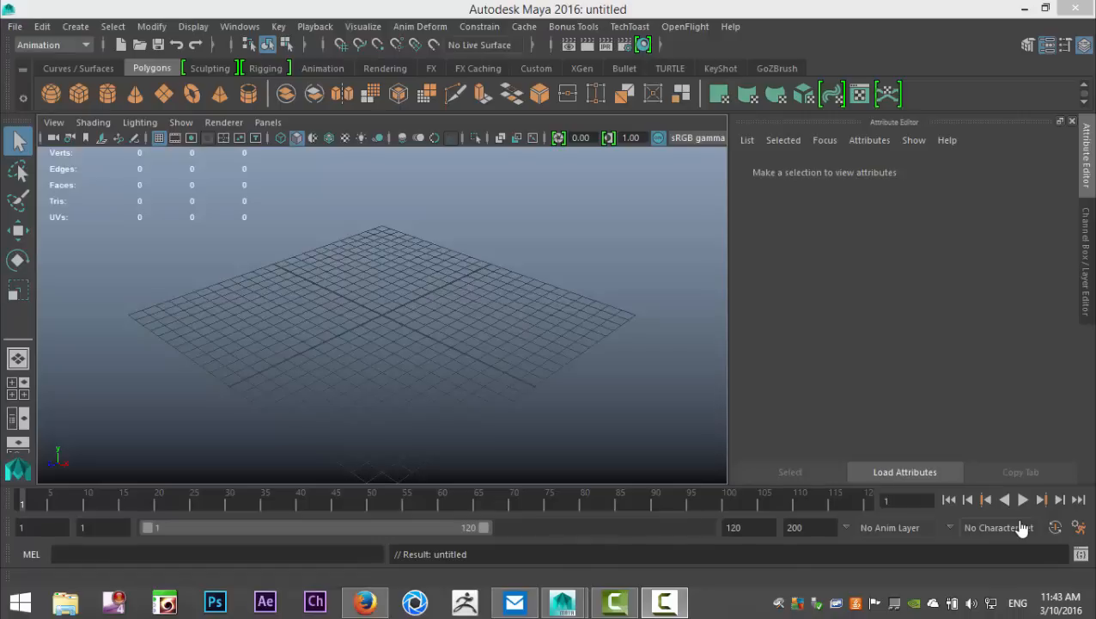
mouse_move(880, 458)
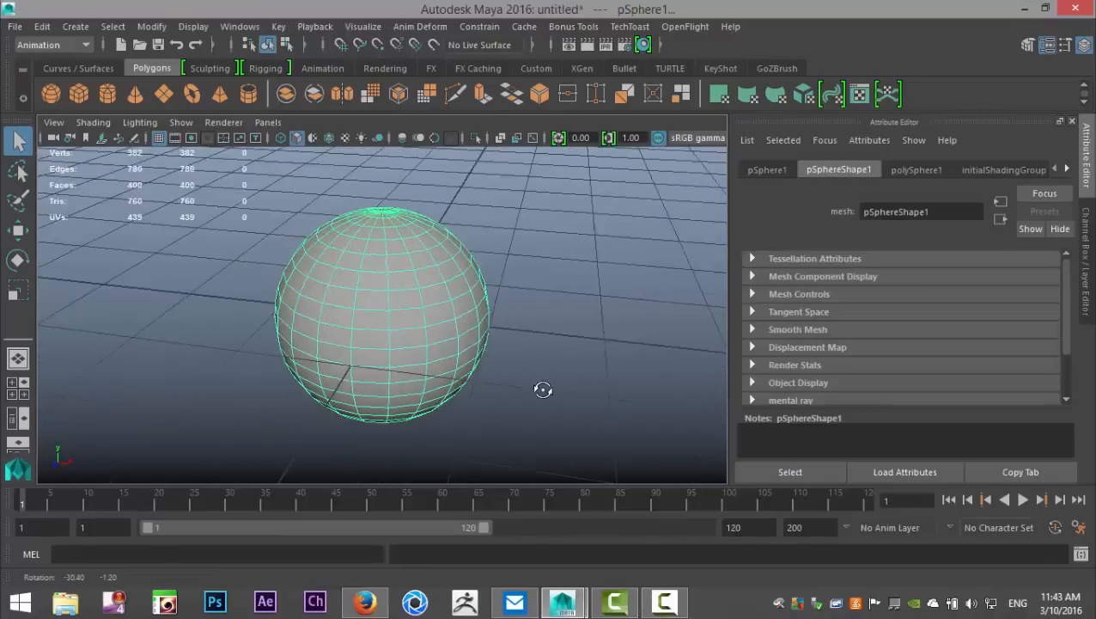
Step: Select a vertical column of faces on the new polygon sphere
left_click(396, 277)
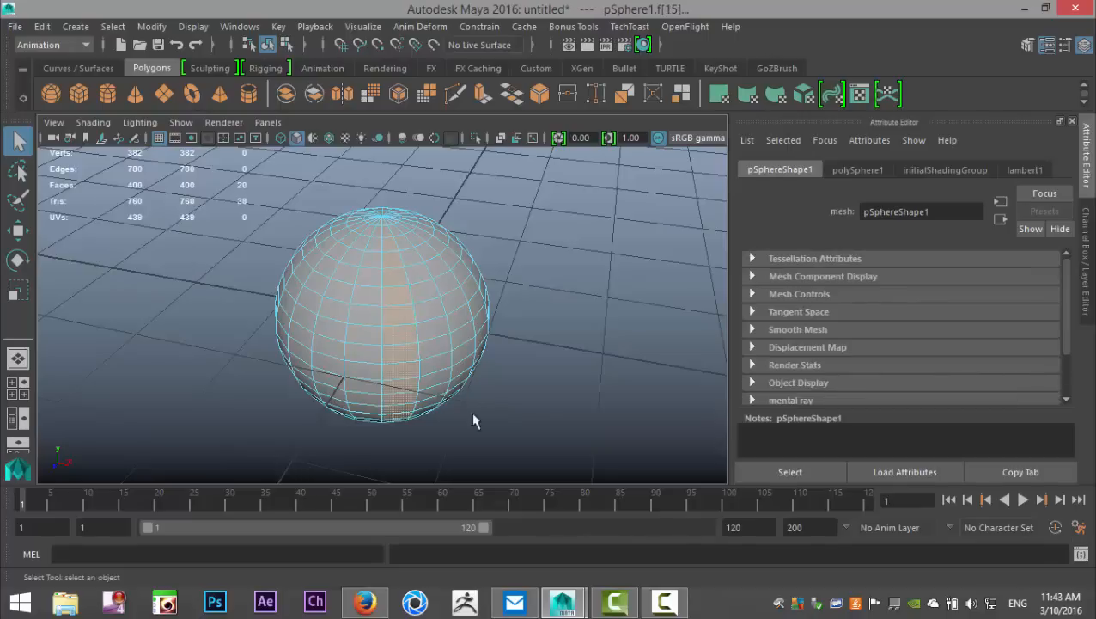
Step: Assign a new red Lambert material to the face strip and turn the view head-on
left_click(410, 327)
type("la")
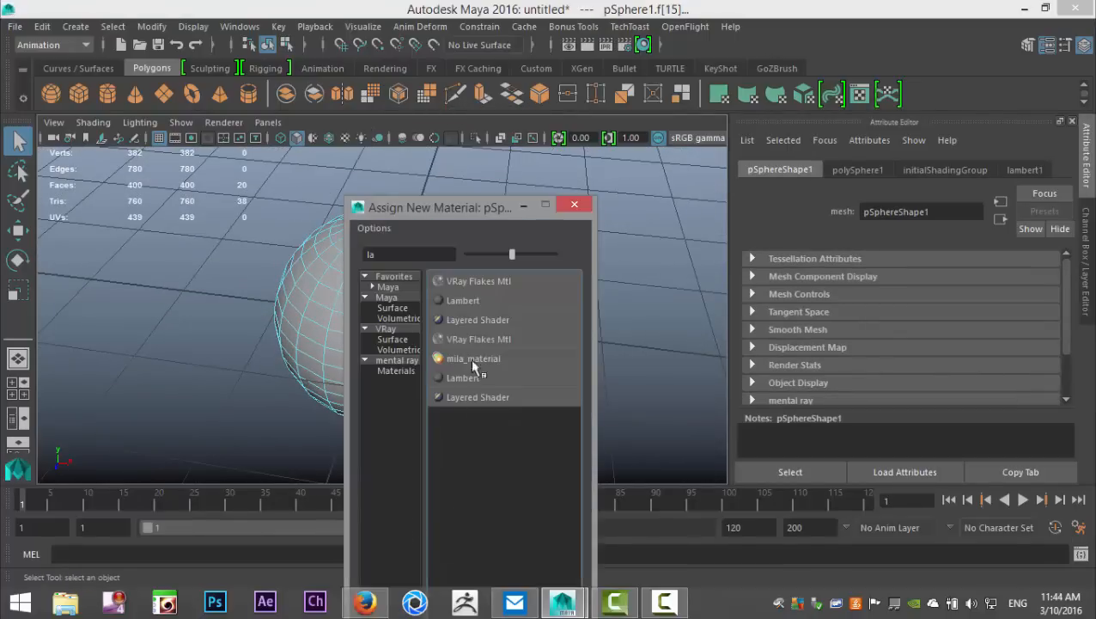
left_click(462, 300)
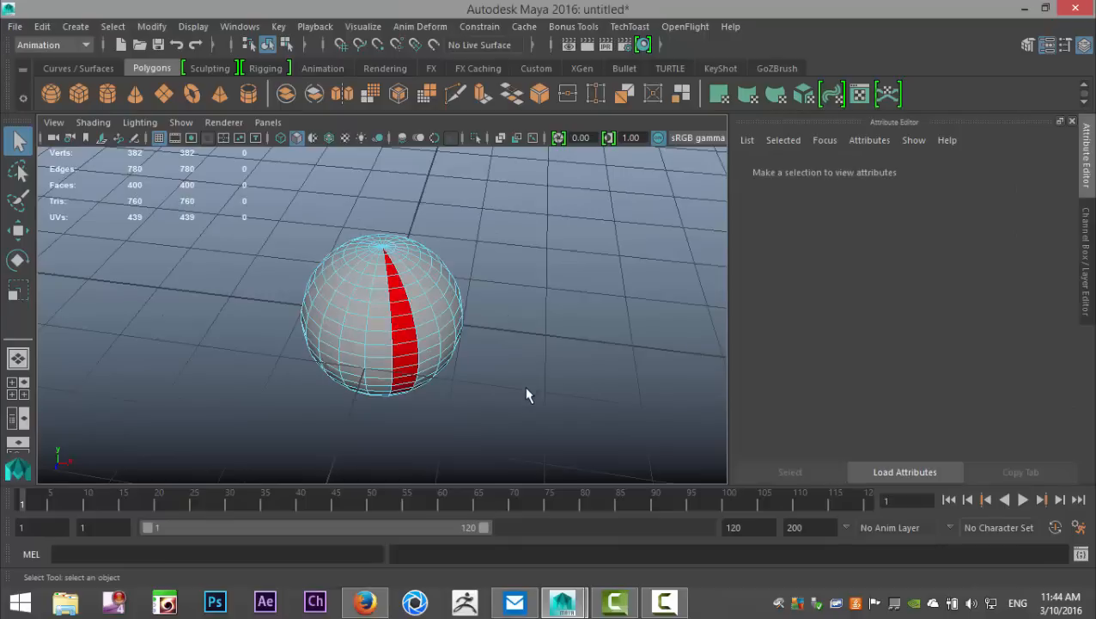
left_click_drag(528, 395, 507, 376)
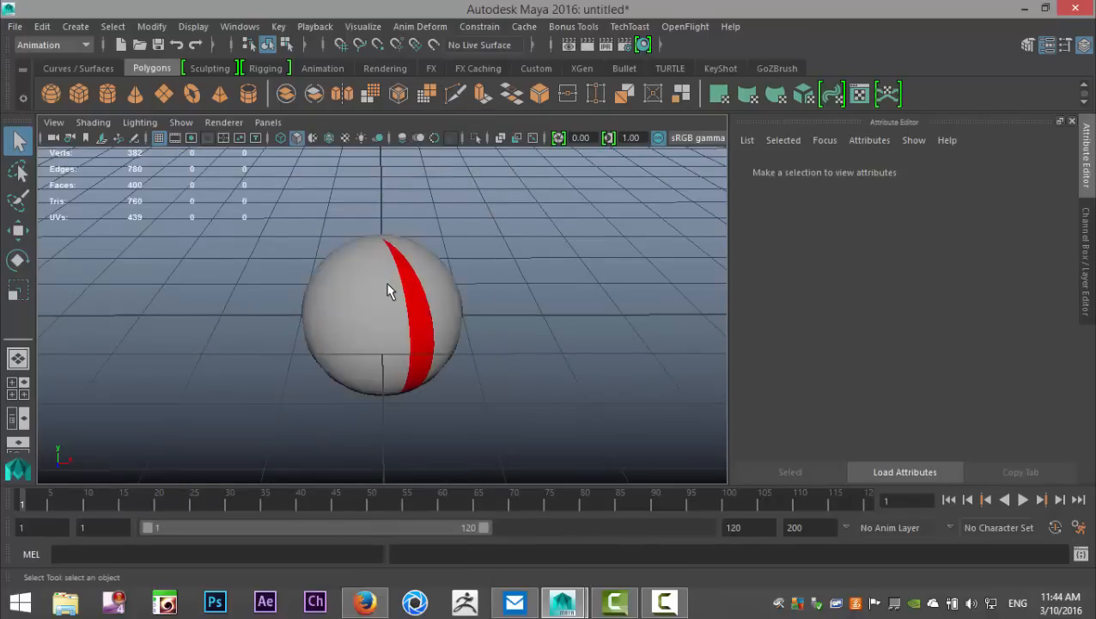
Step: Key the sphere's Rotate Y at 360 on frame 30, then return to frame 1
left_click(383, 318)
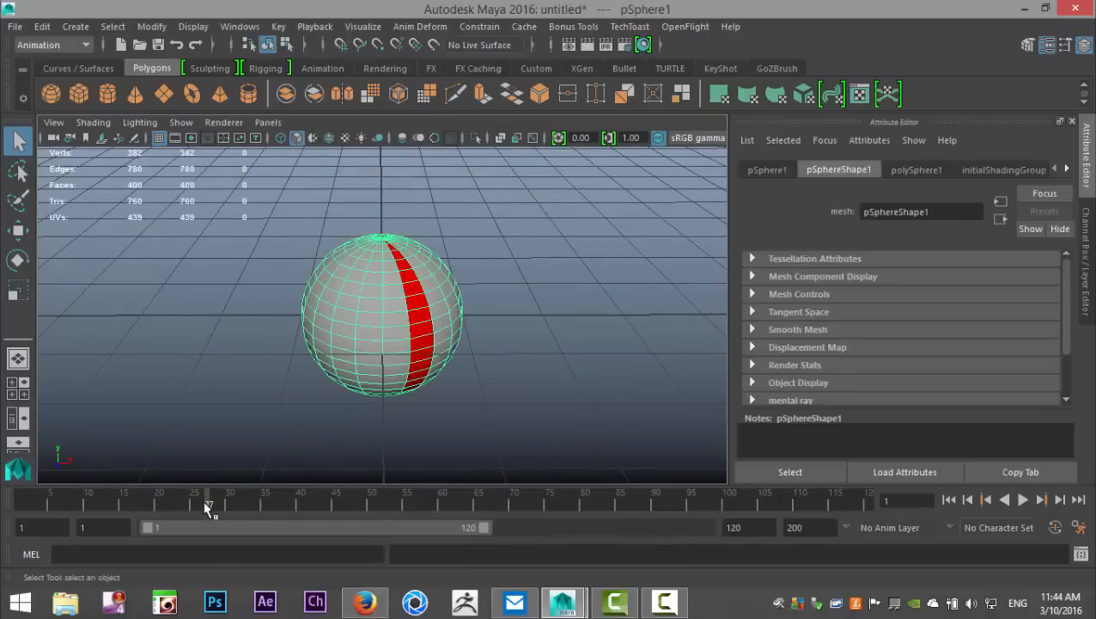
mouse_move(181, 430)
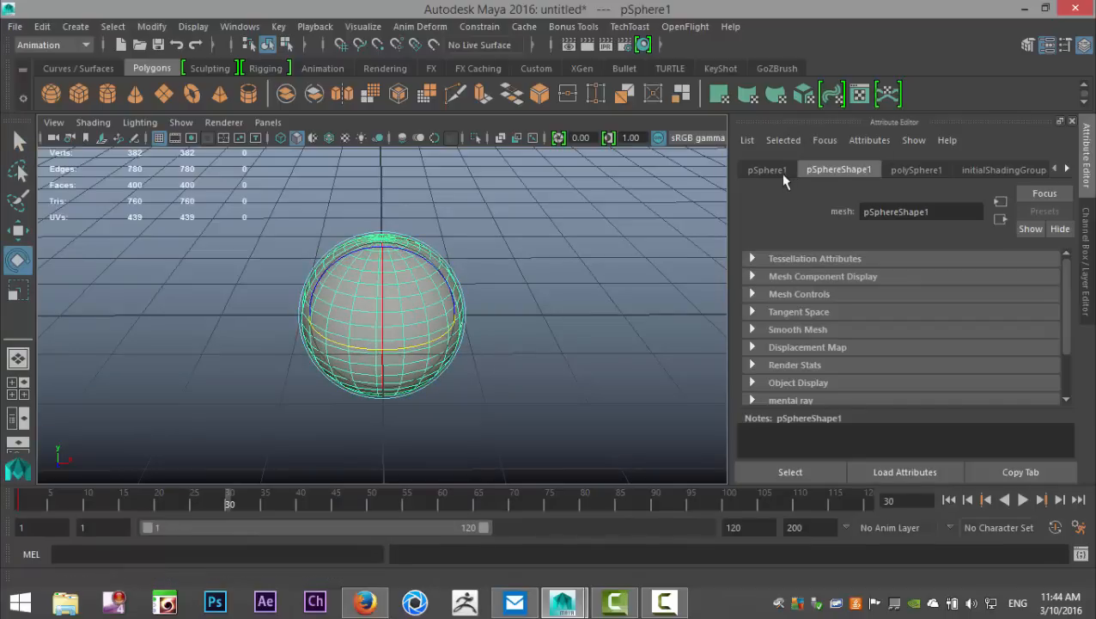
left_click(767, 169)
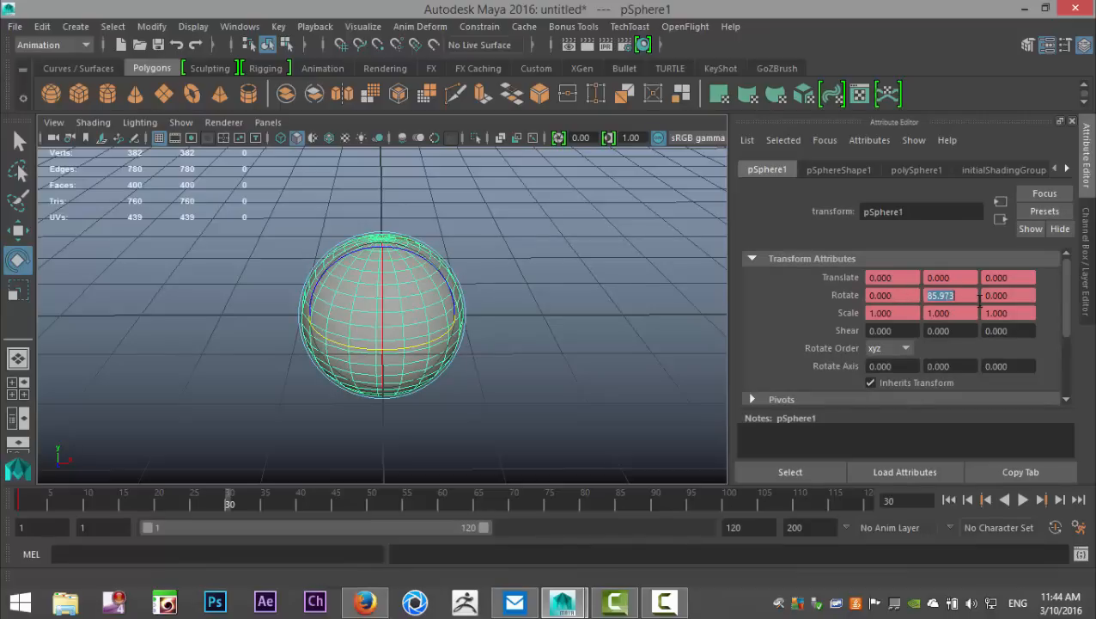
type("360")
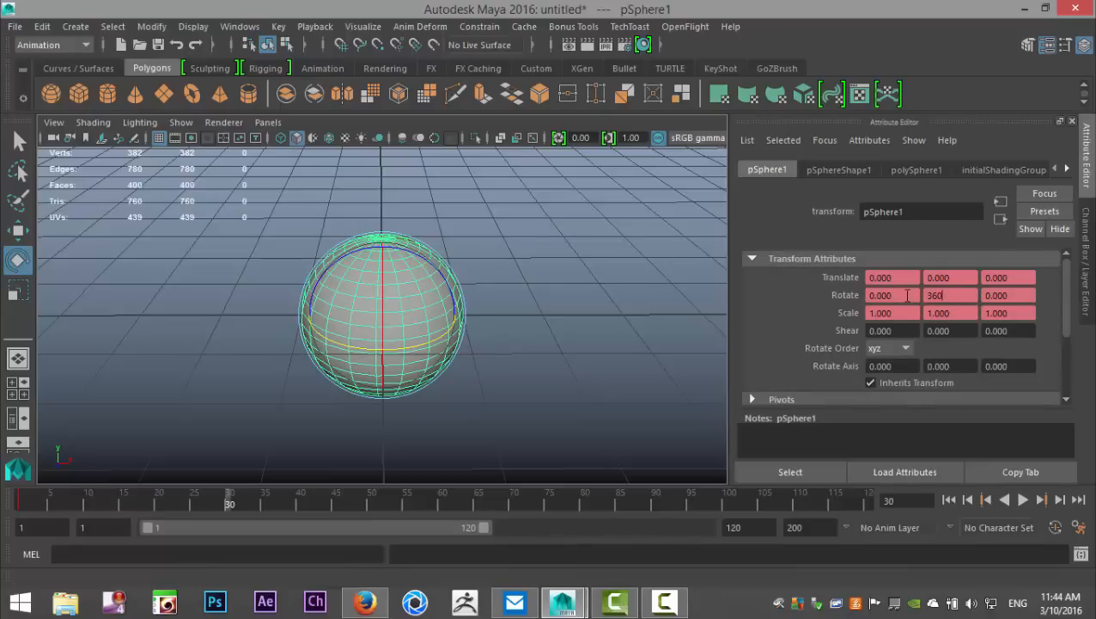
right_click(949, 295)
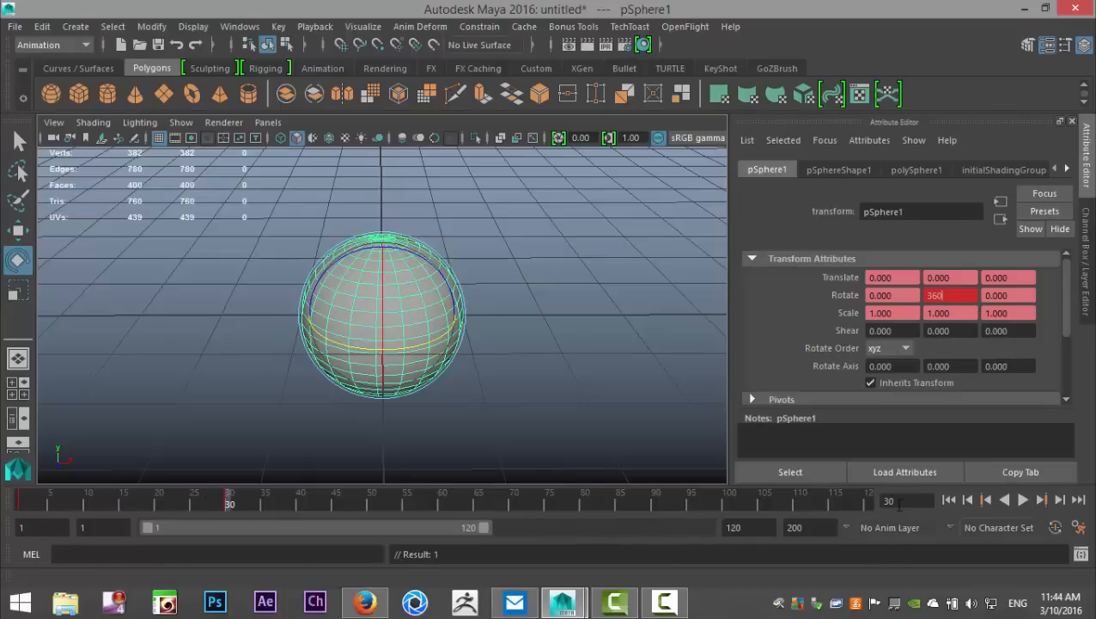
left_click(986, 498)
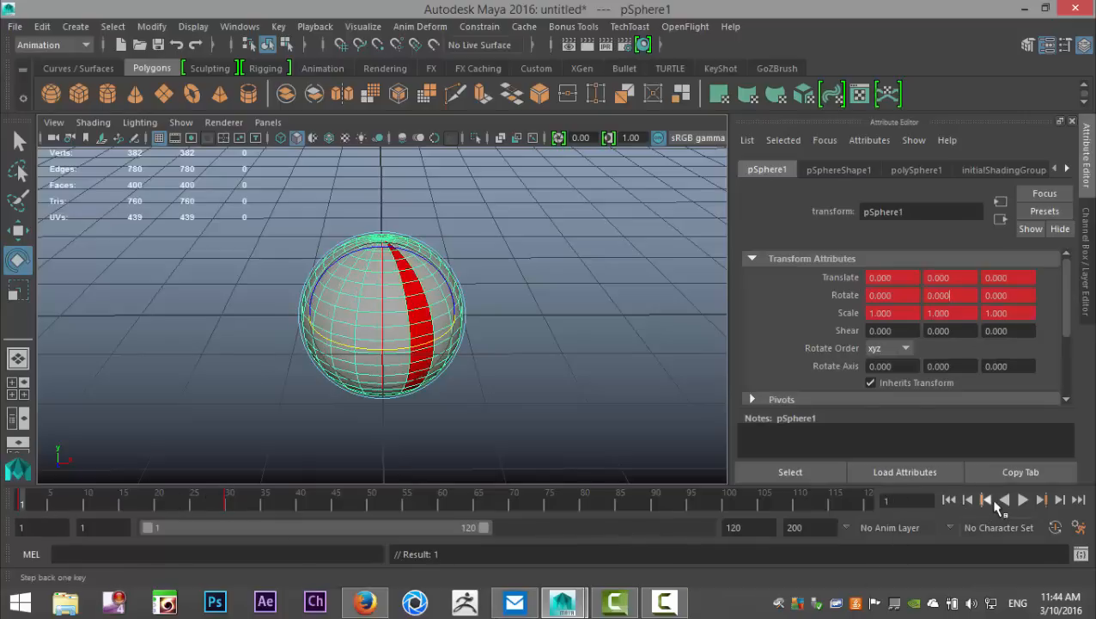
left_click(1022, 499)
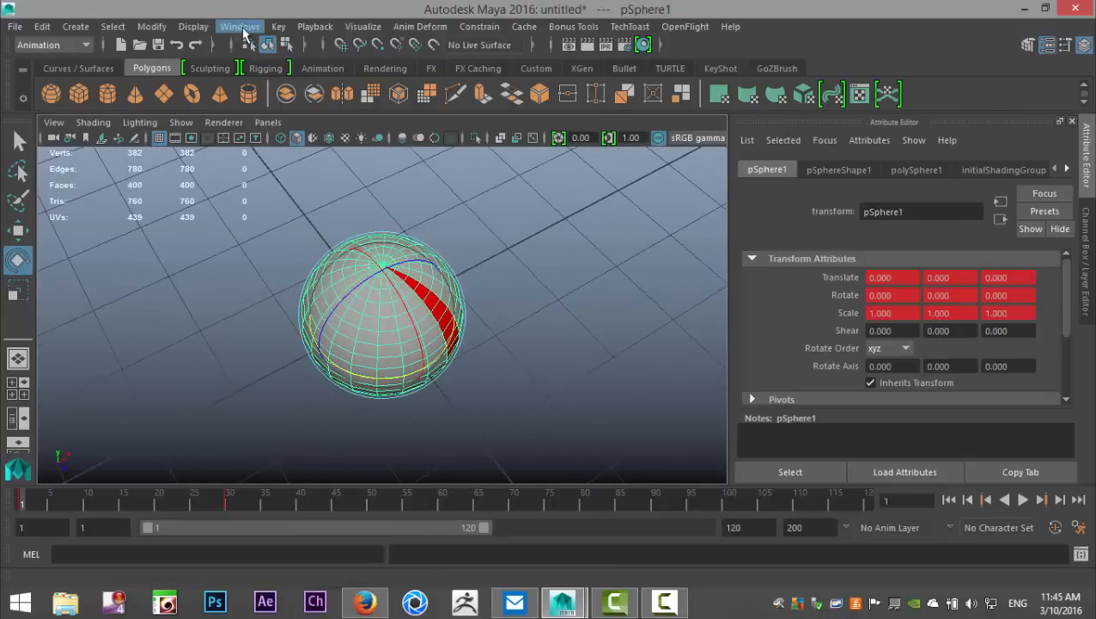
Step: Open the Graph Editor from the Windows animation editors menu
left_click(240, 26)
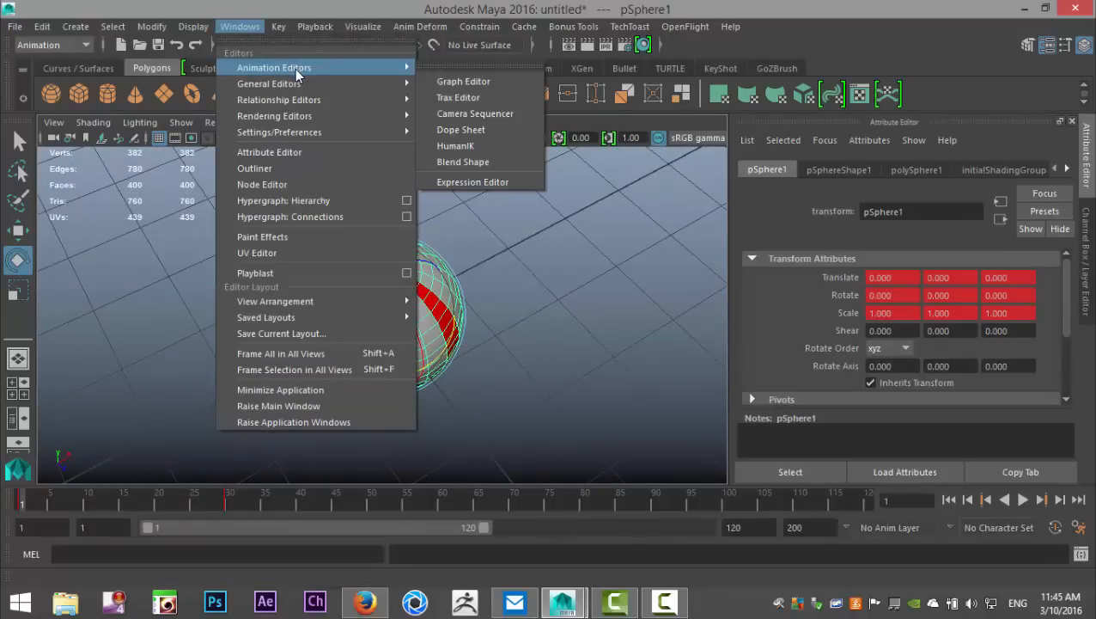
mouse_move(464, 81)
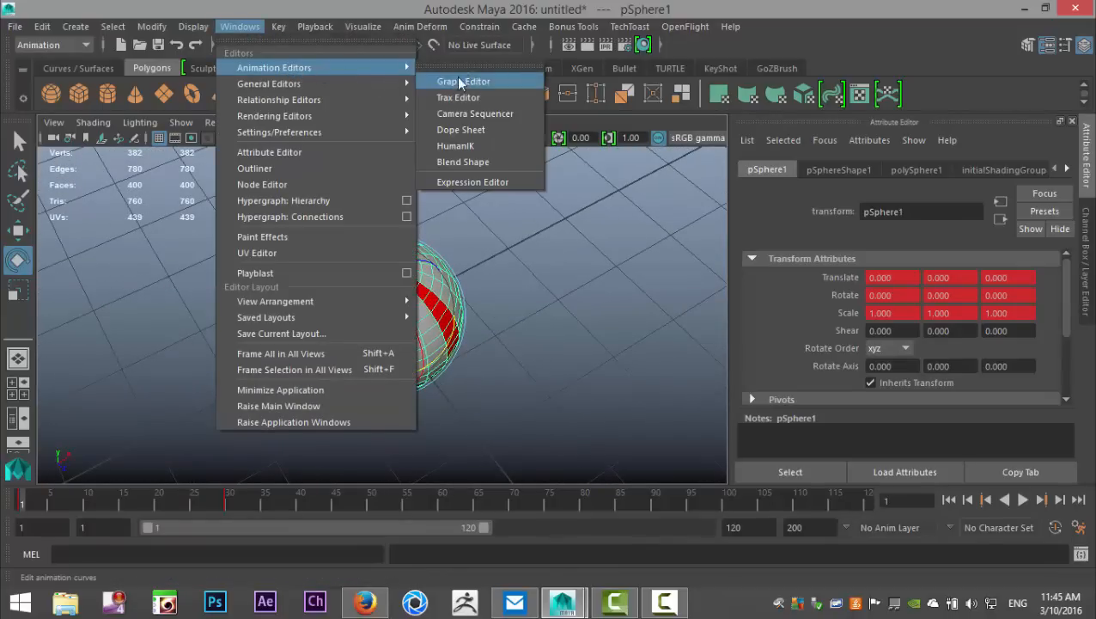
left_click(465, 81)
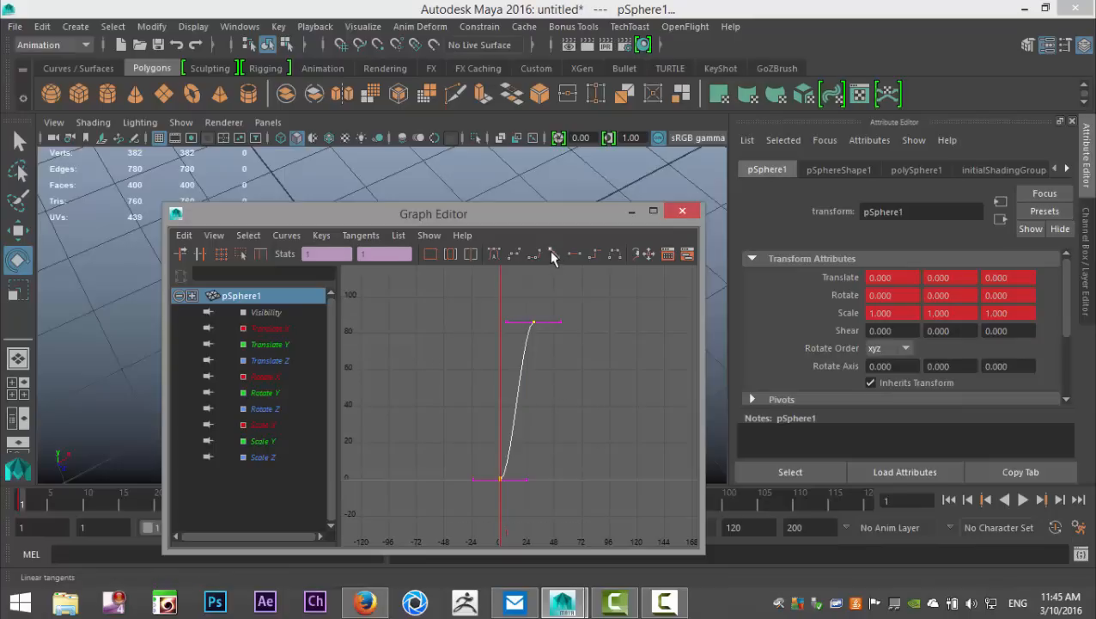
mouse_move(552, 257)
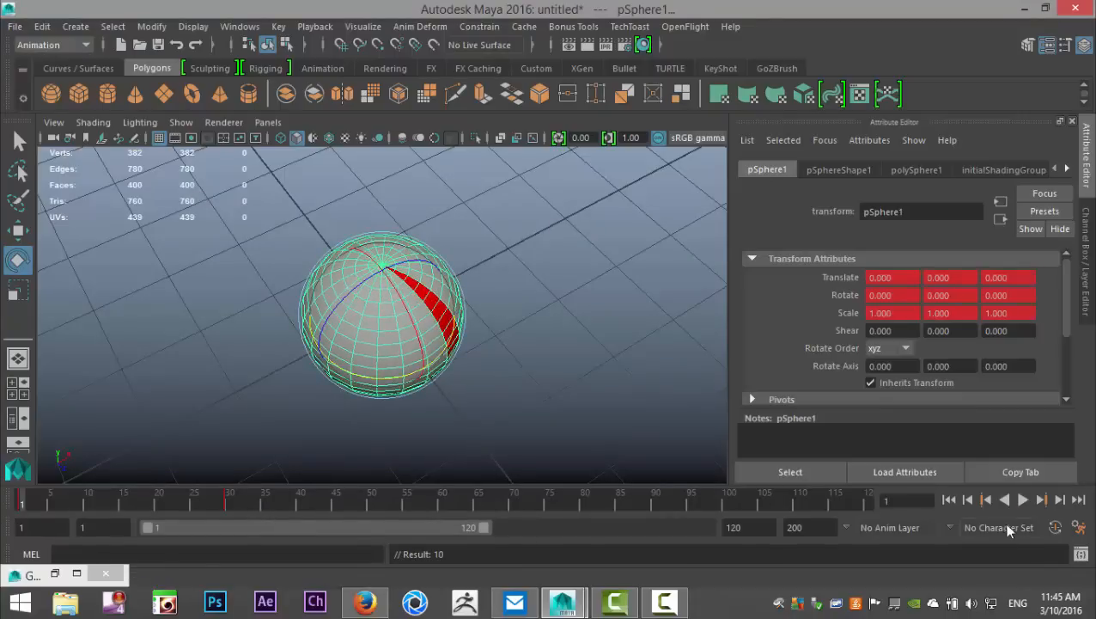
Step: Play and stop the sphere's spin, then rewind to frame 1
left_click(1023, 499)
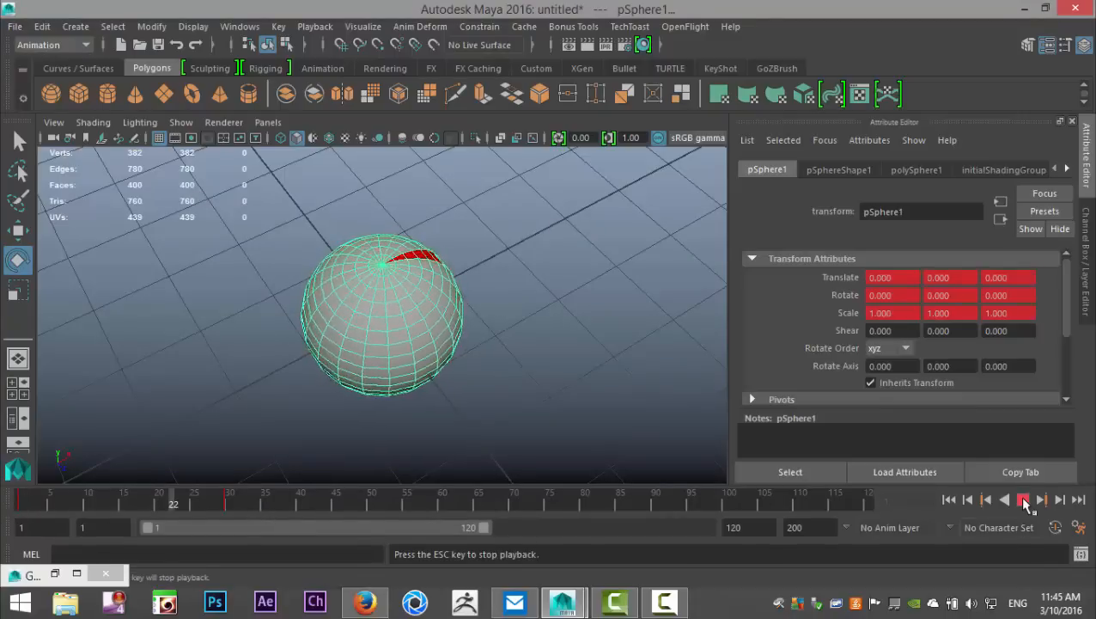
left_click(1024, 499)
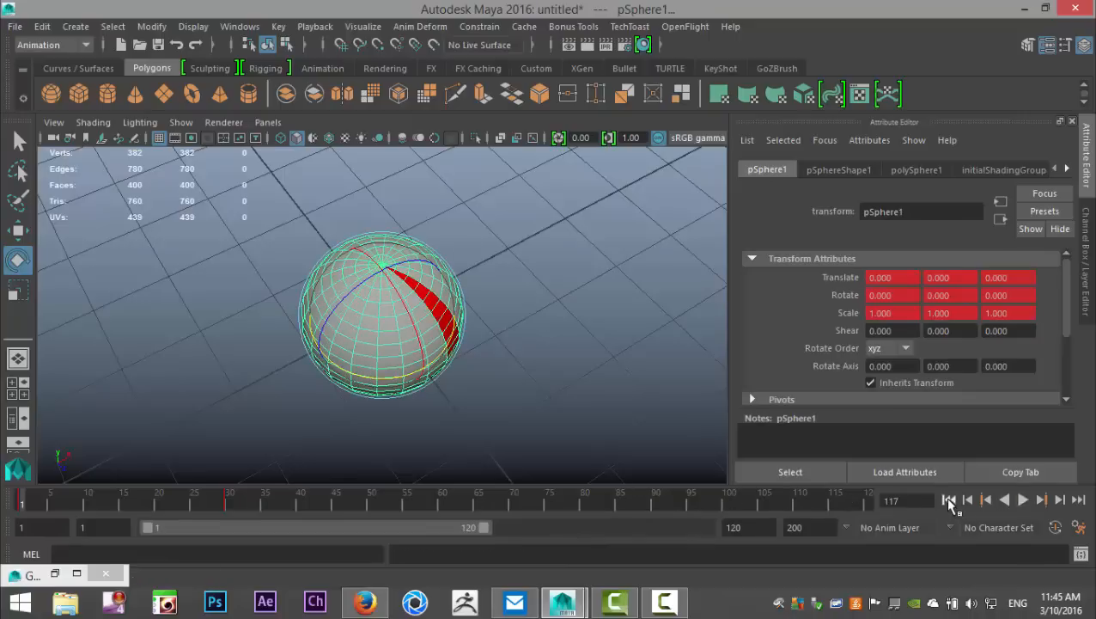
left_click(949, 499)
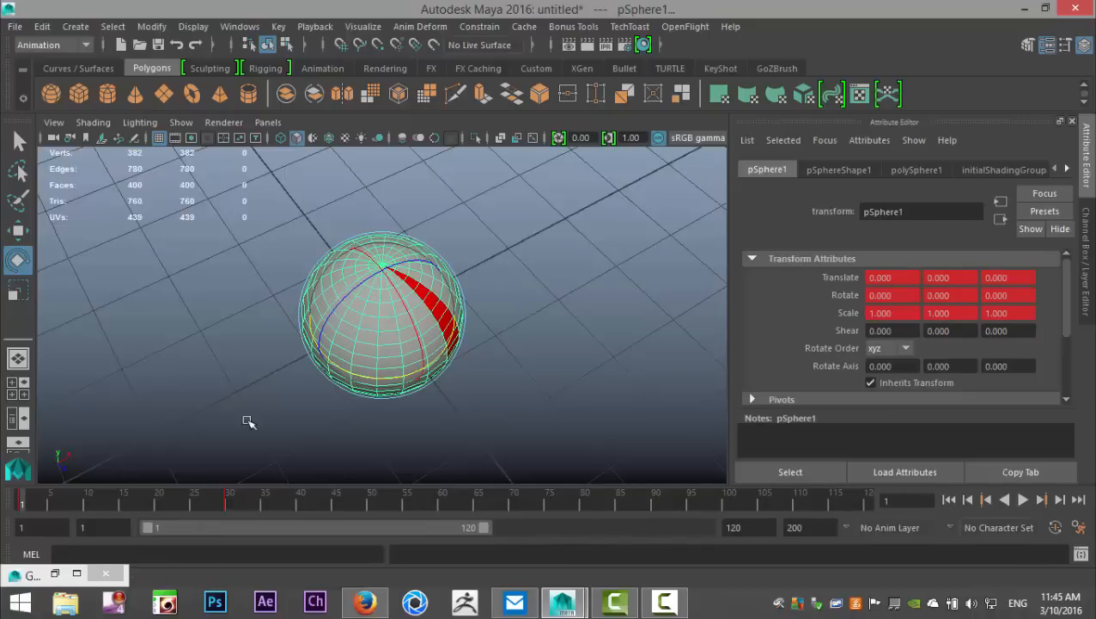
mouse_move(240, 26)
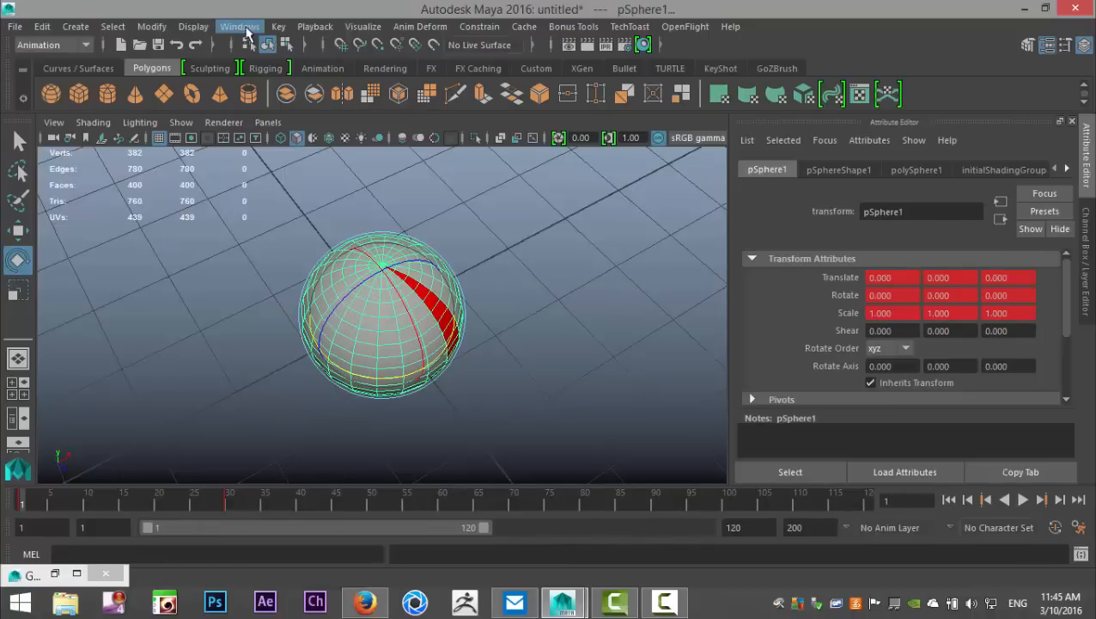
Step: Set the rotation curve's Post Infinity to Cycle with Offset and play the animation
left_click(240, 25)
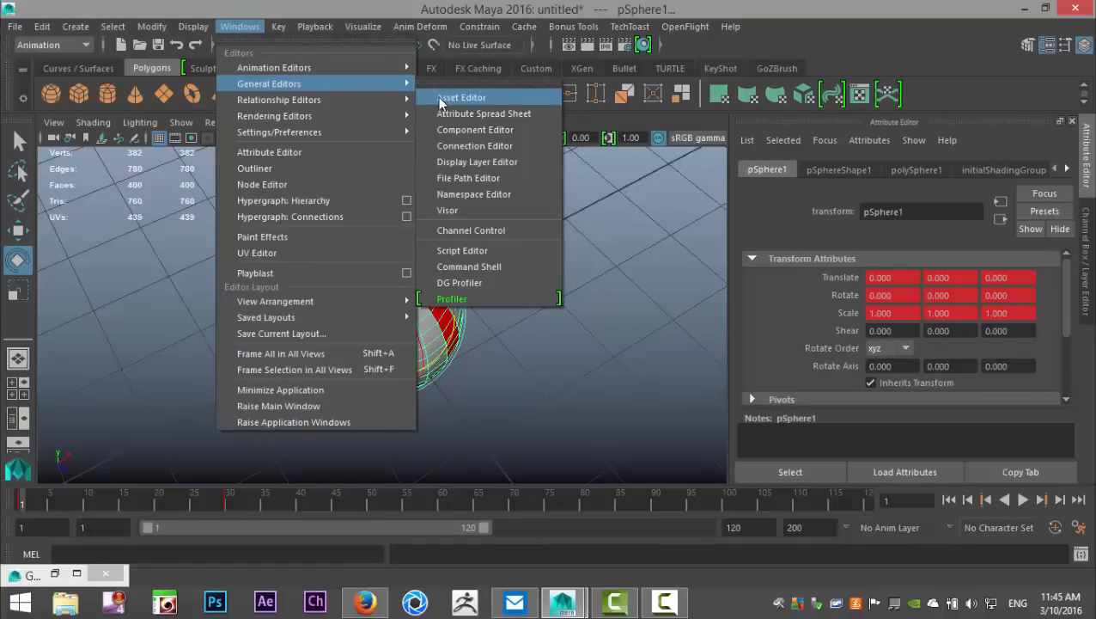
mouse_move(273, 67)
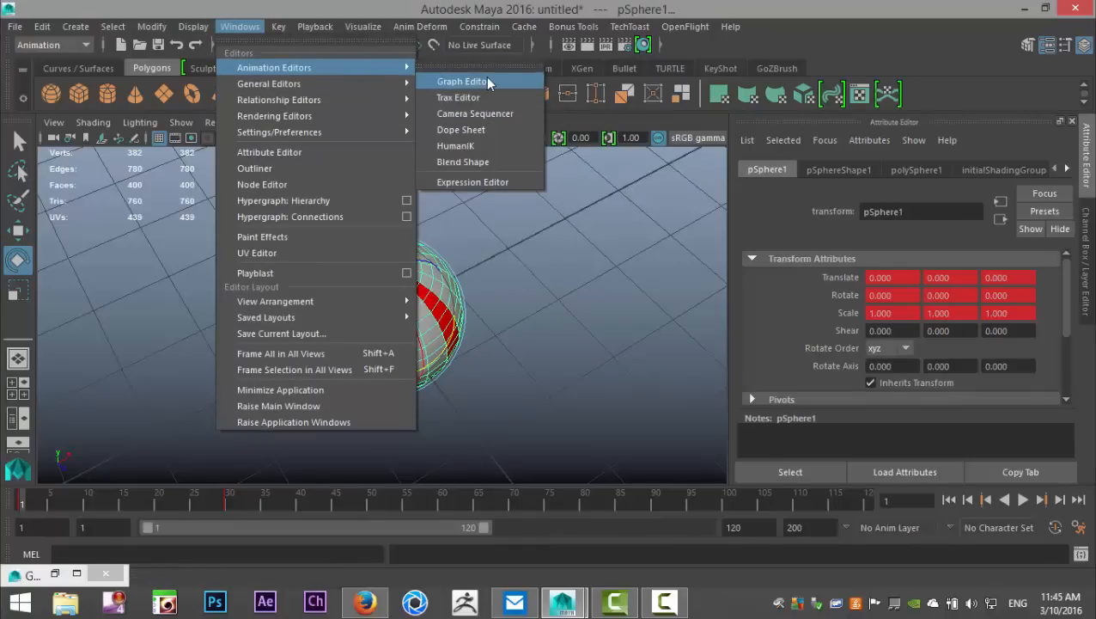
left_click(462, 81)
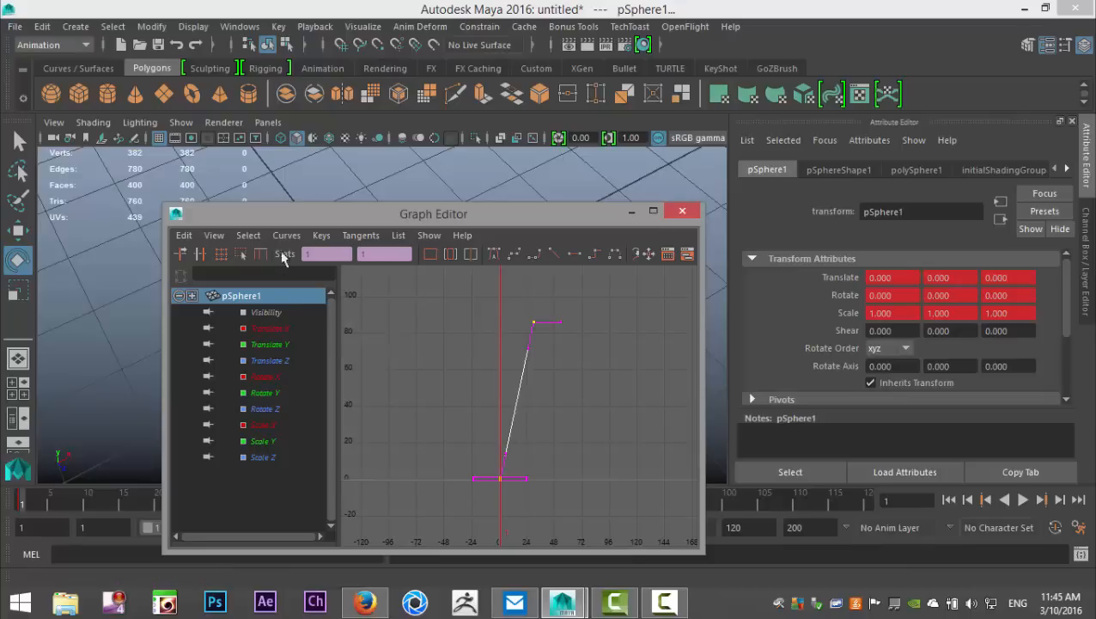
left_click(287, 235)
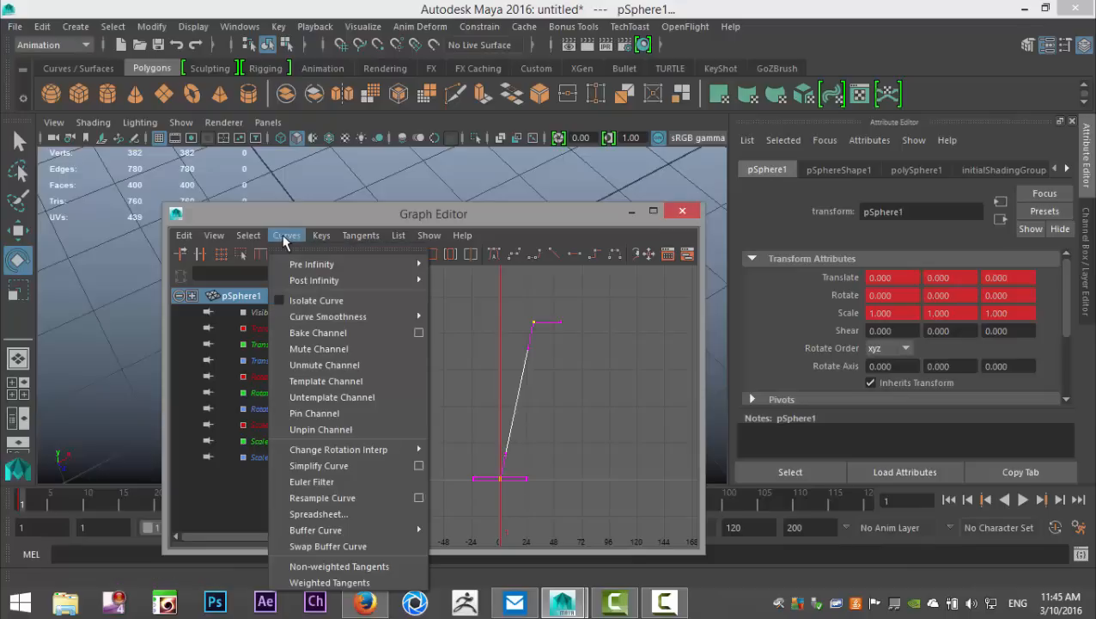
mouse_move(315, 280)
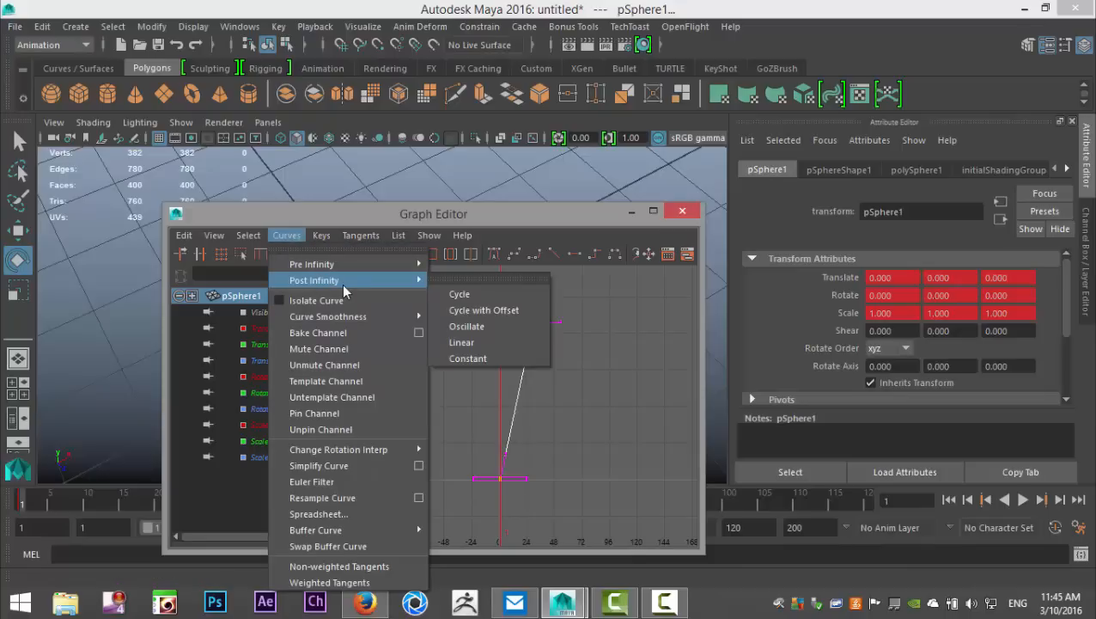
mouse_move(351, 285)
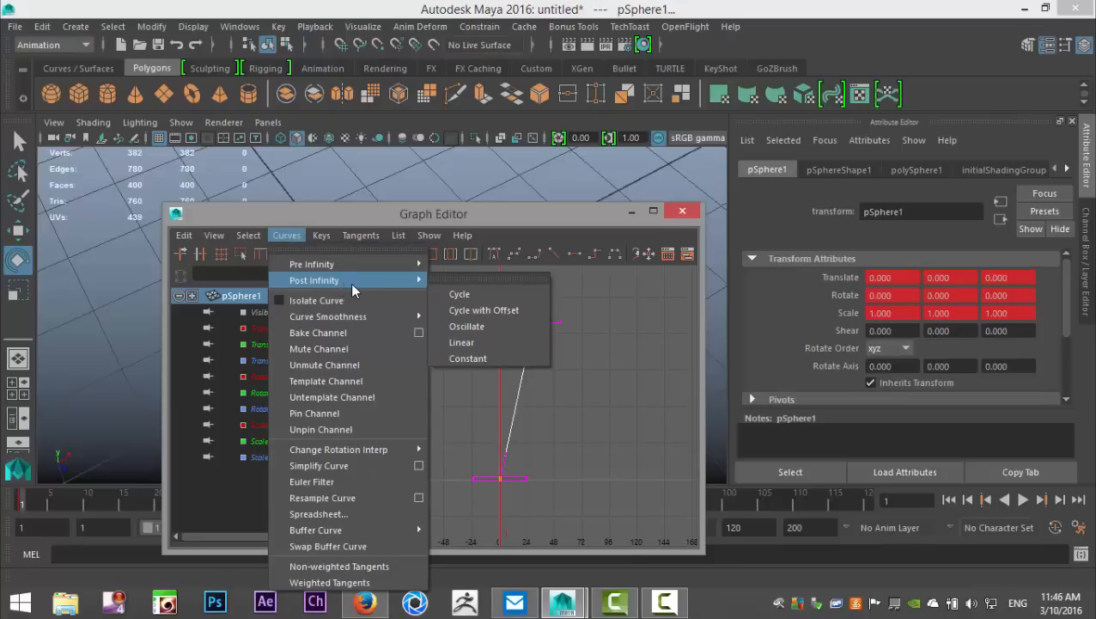
mouse_move(484, 309)
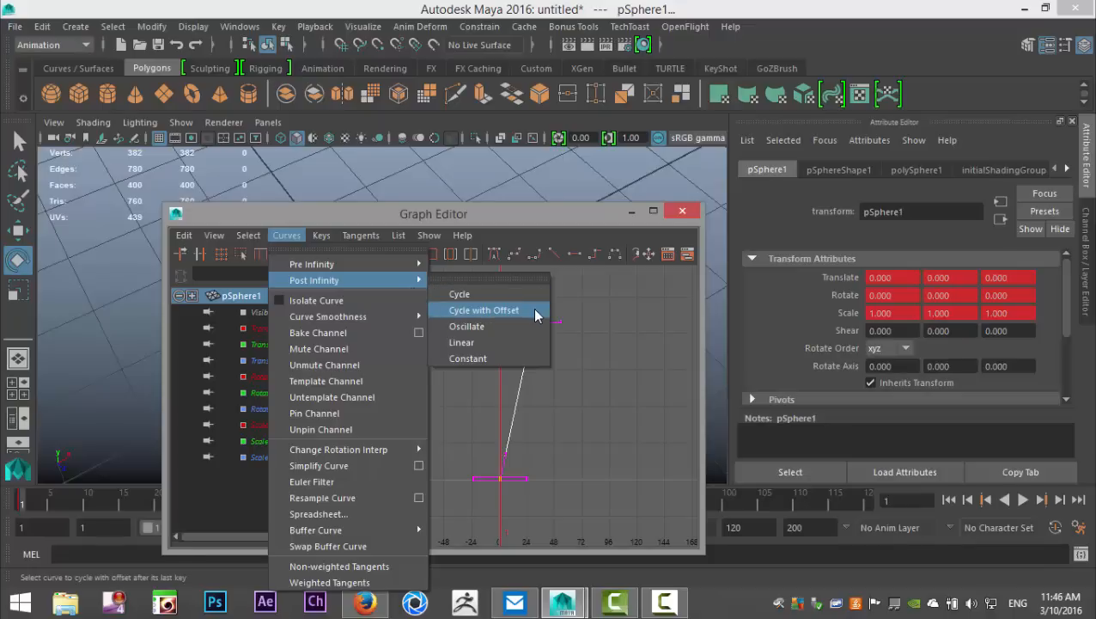
mouse_move(529, 315)
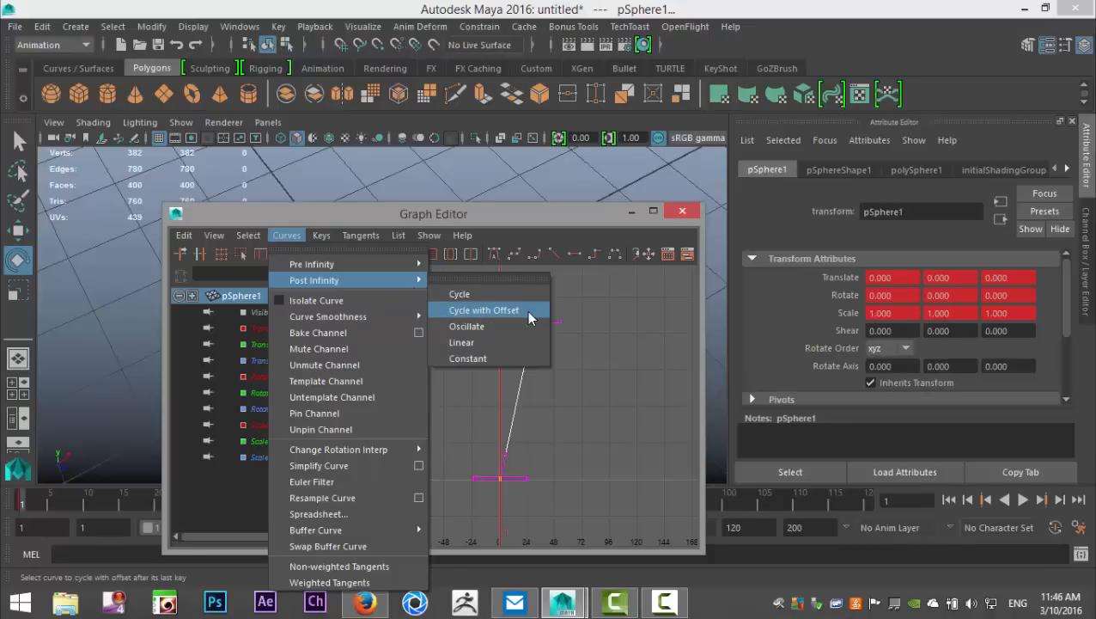
mouse_move(536, 321)
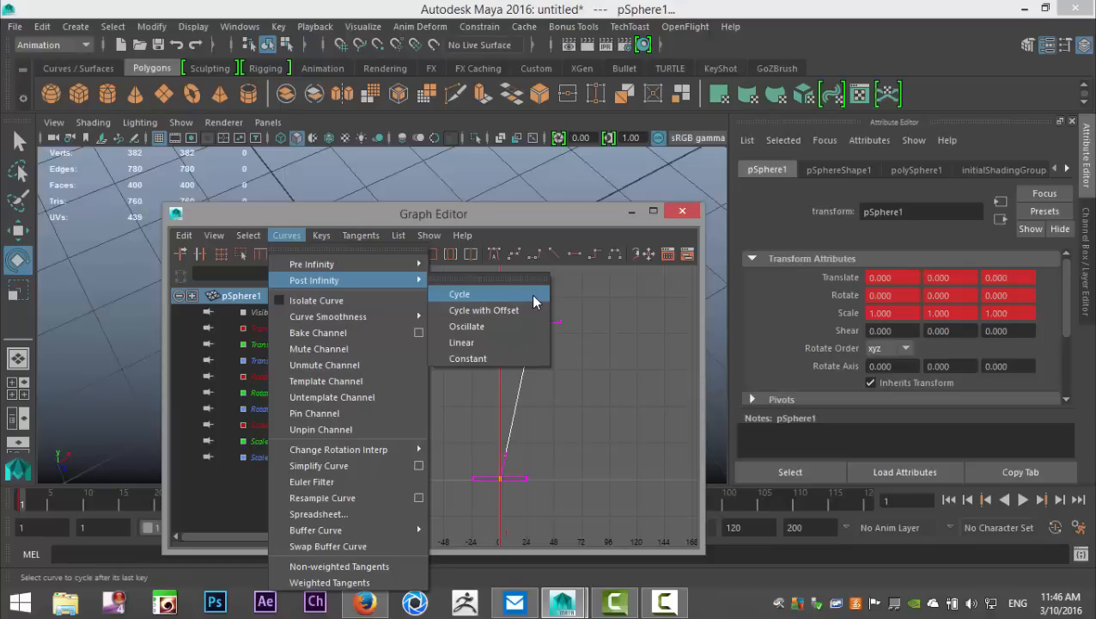
mouse_move(484, 310)
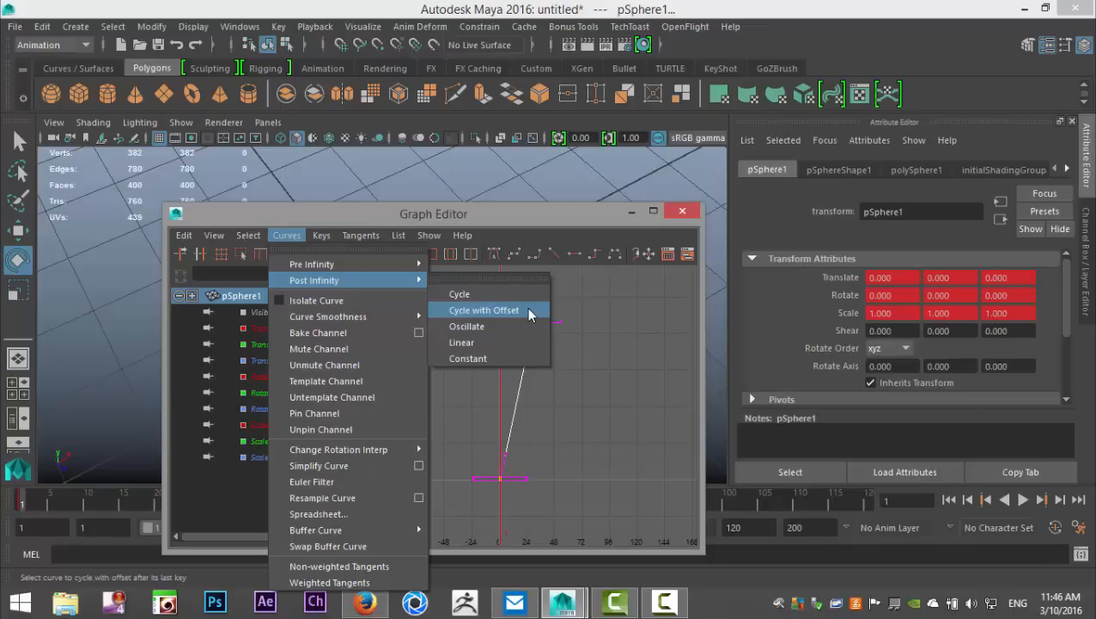
left_click(483, 309)
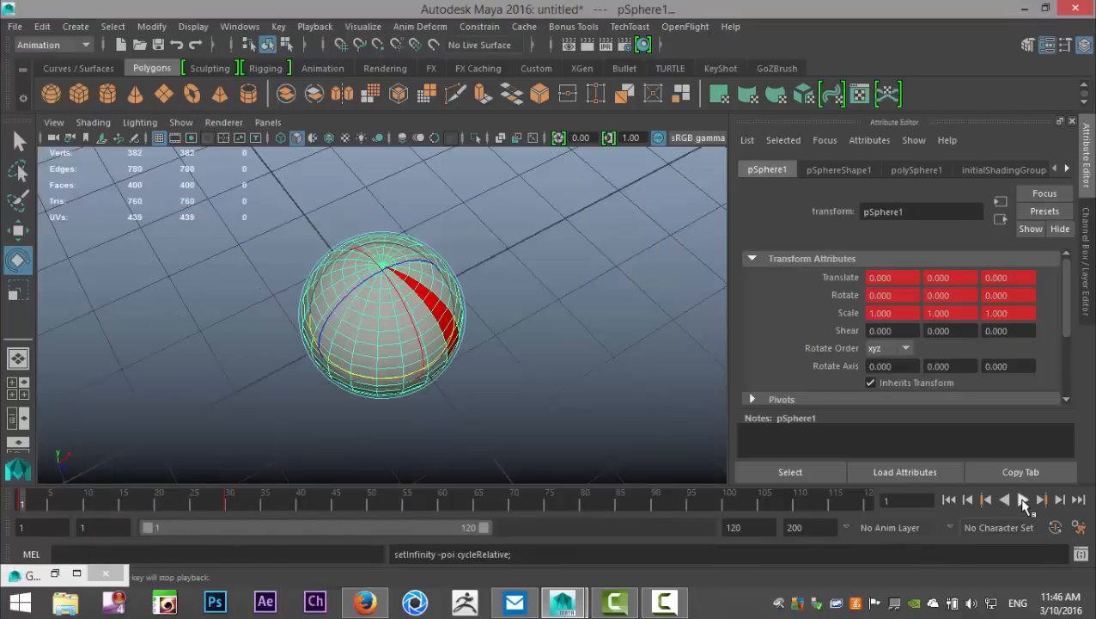
left_click(1041, 499)
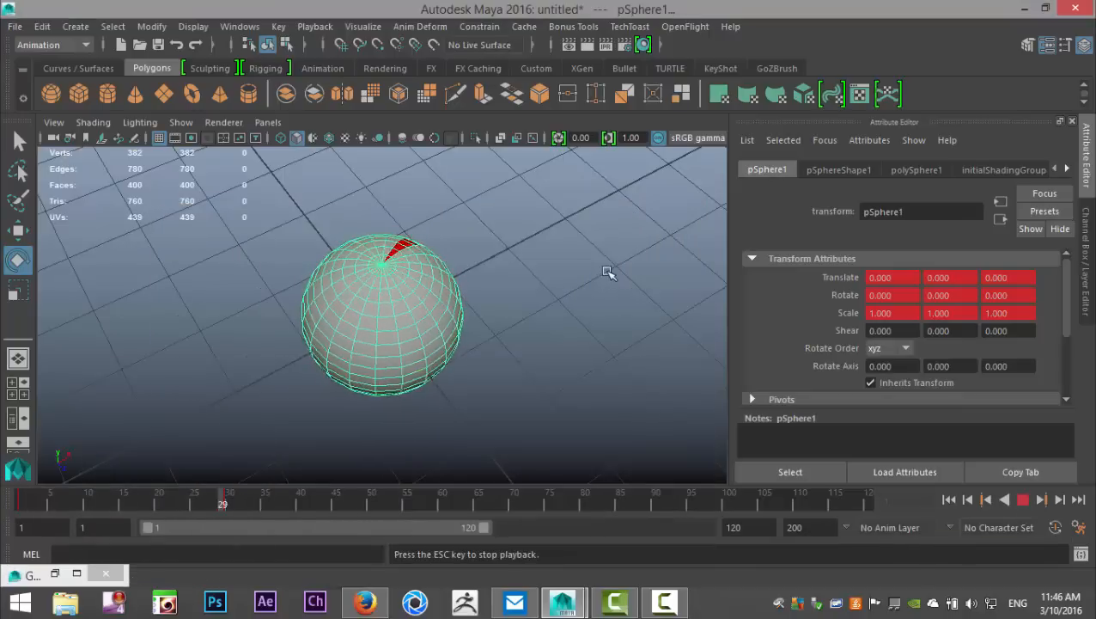